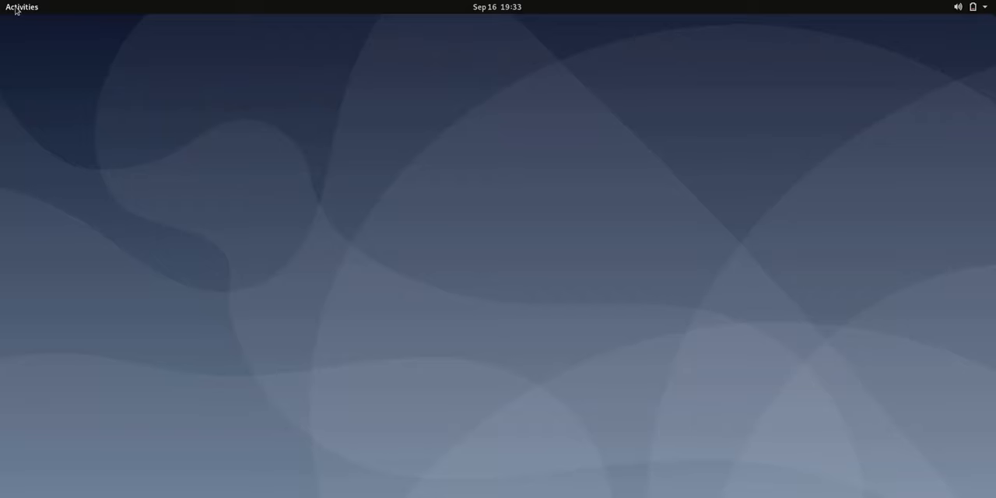
Launch Terminal from the Activities overview by searching 'tem'.
click(22, 6)
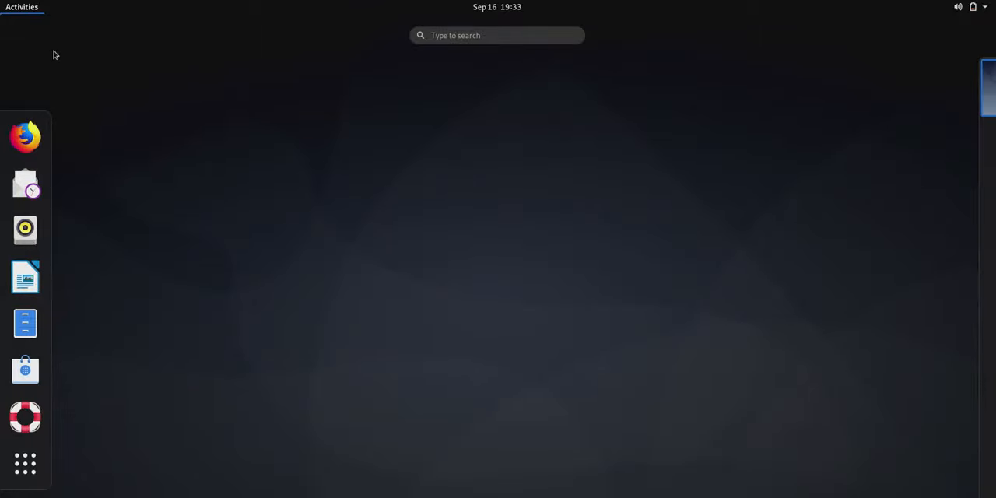
mouse_move(470, 53)
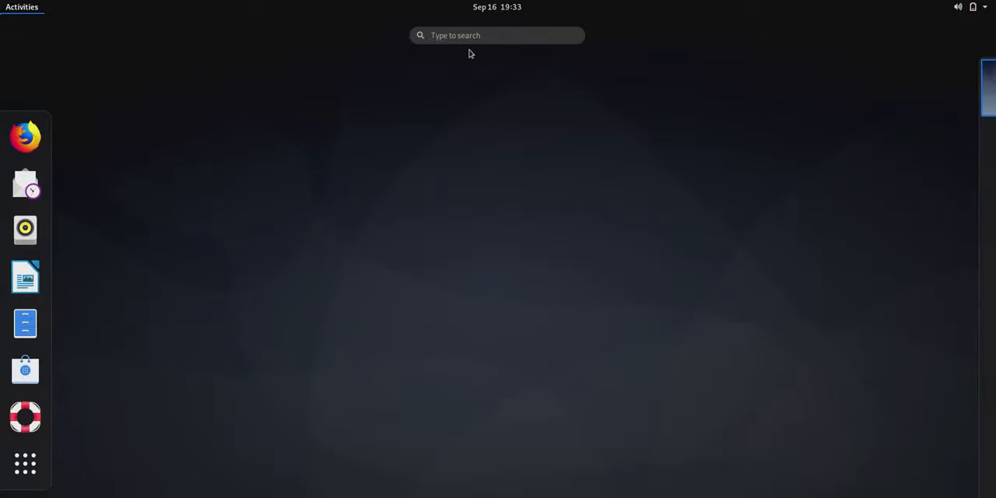
click(498, 34)
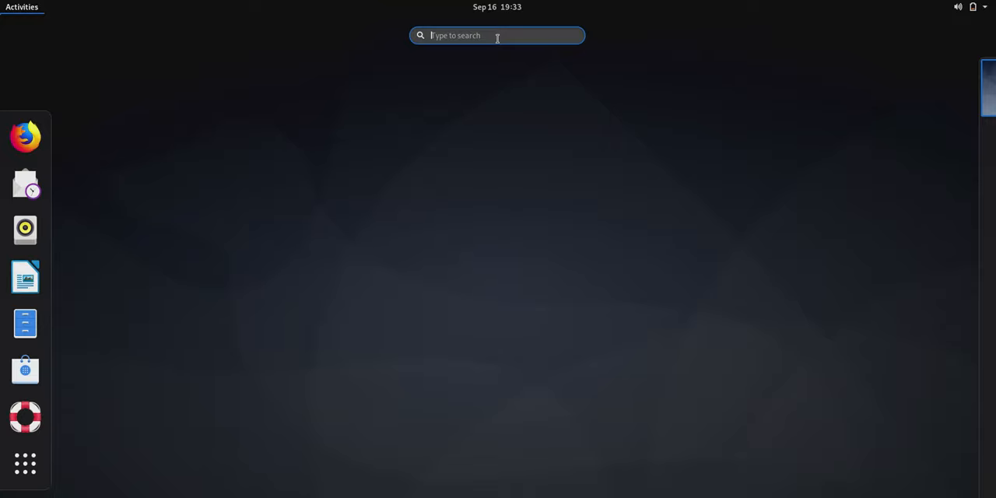
text(tem)
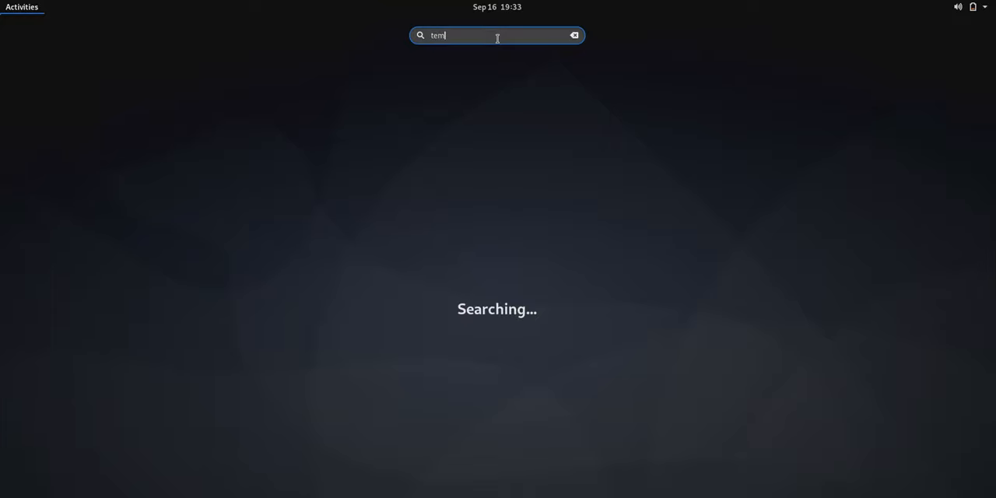
key(Return)
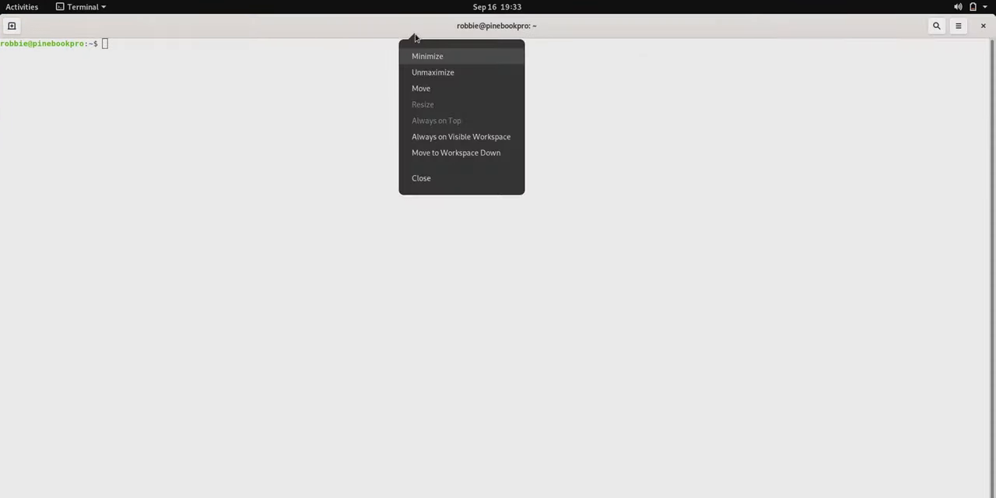
Unmaximize the terminal and drag it near the centre of the screen.
click(433, 71)
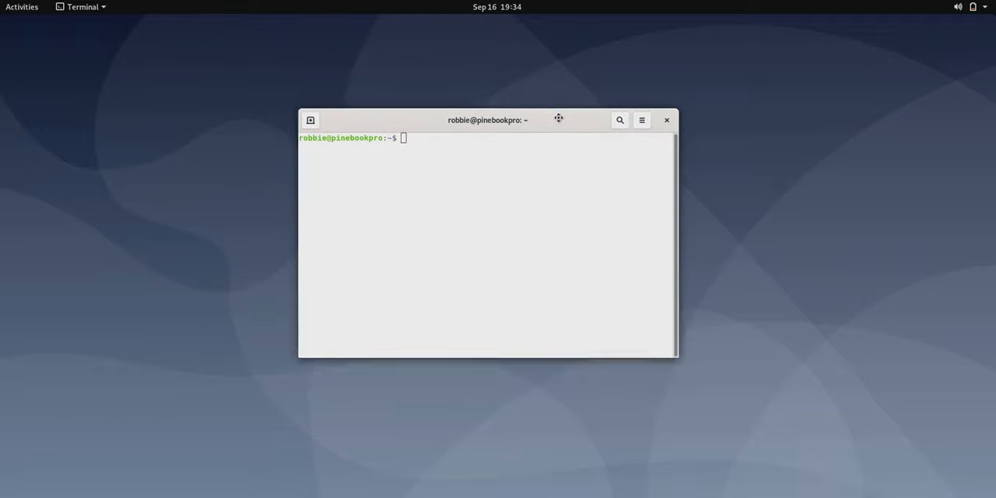
drag(489, 120, 537, 196)
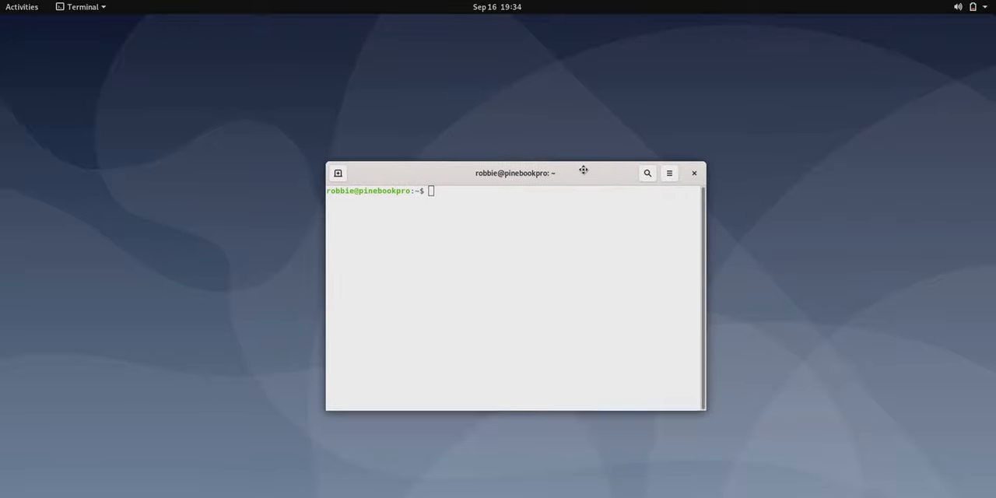
drag(514, 173, 526, 157)
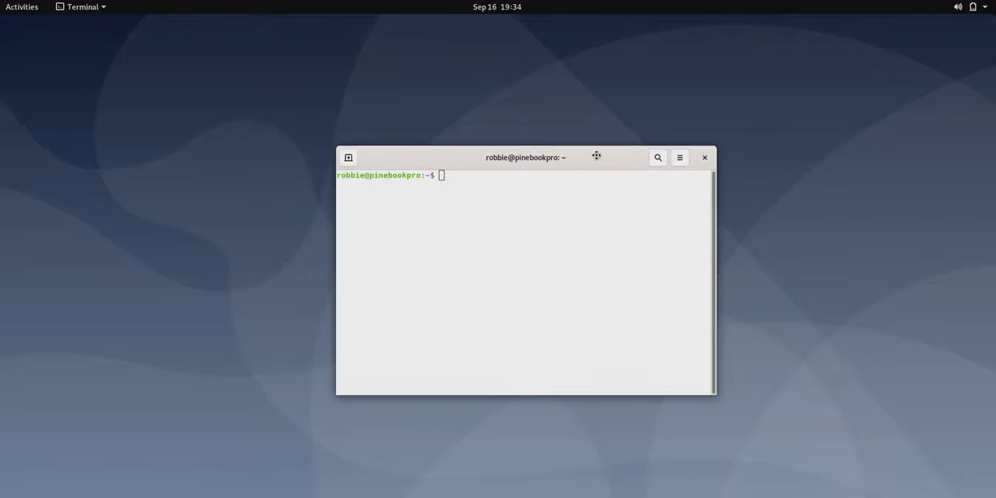
drag(526, 158, 637, 127)
text(m)
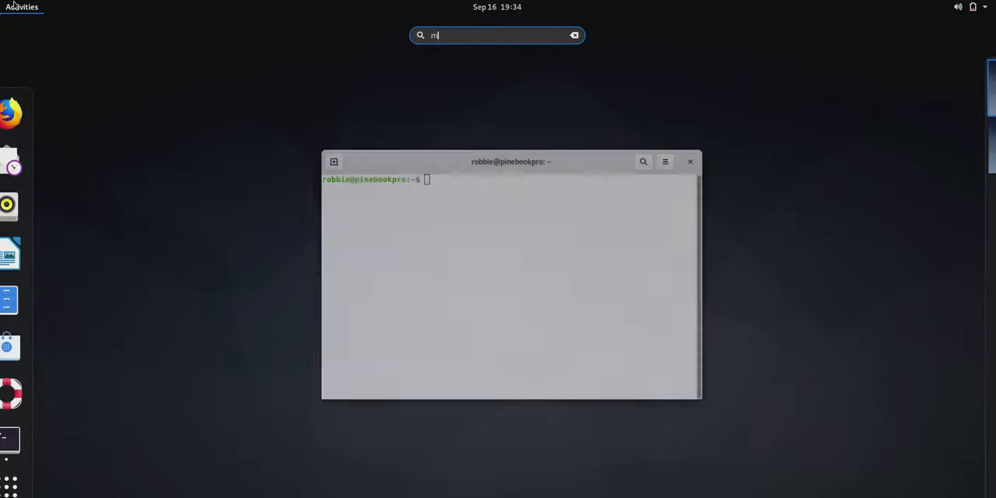
In Mouse & Touchpad settings, raise mouse and touchpad speeds, keeping Primary Button Left.
text(ouse)
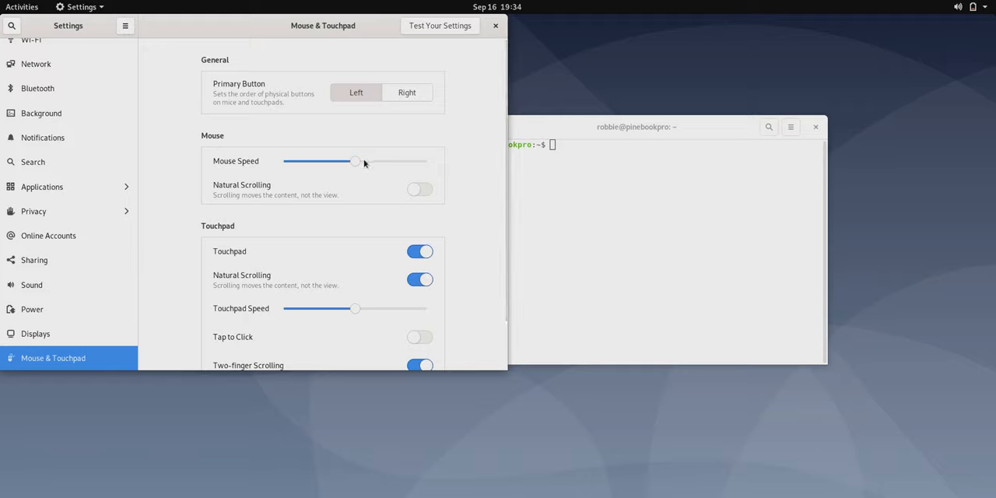
drag(357, 162, 389, 162)
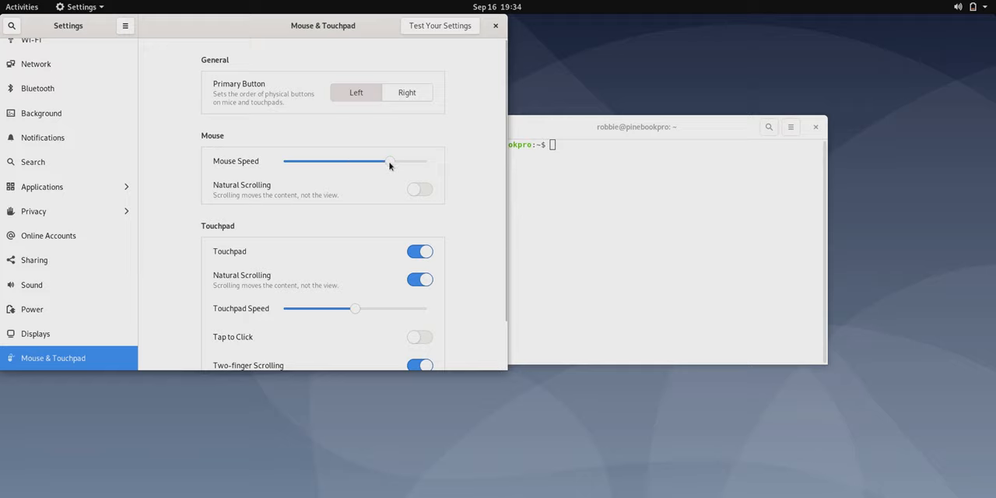
mouse_move(502, 162)
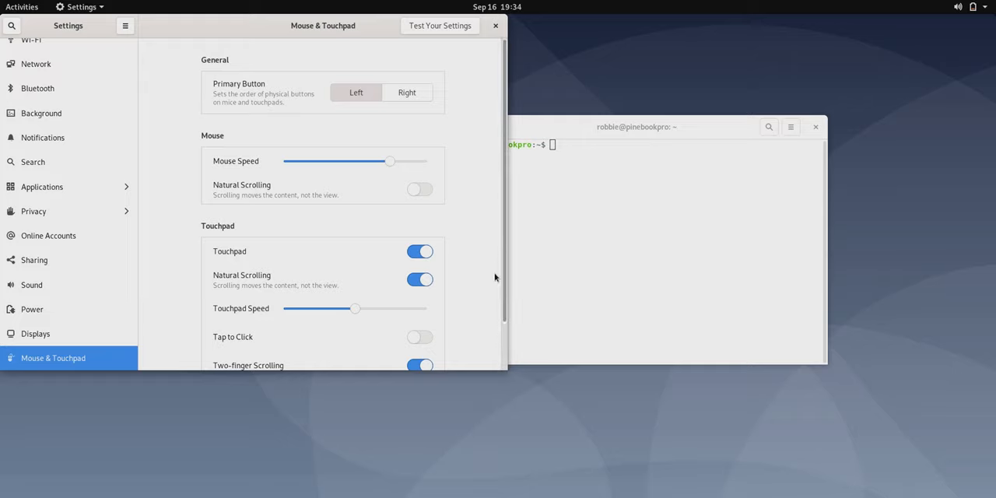
mouse_move(504, 293)
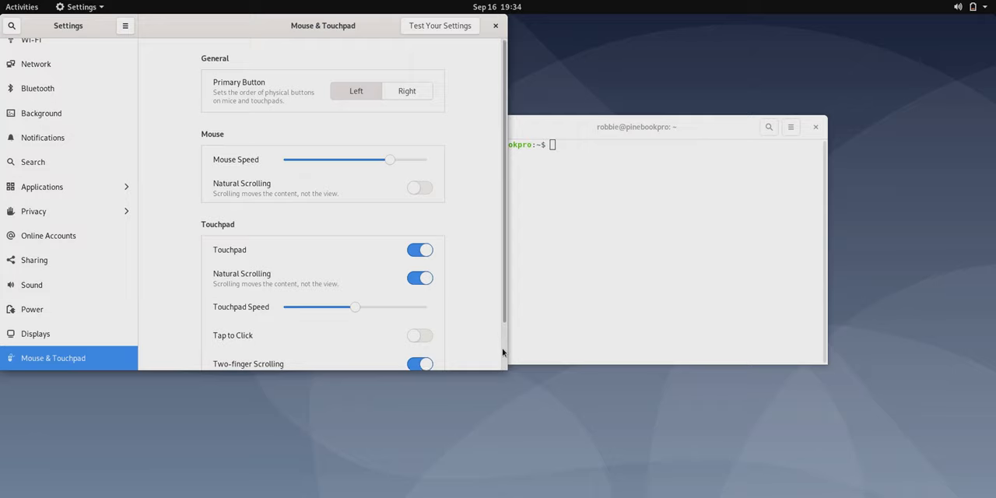
scroll(down, 3)
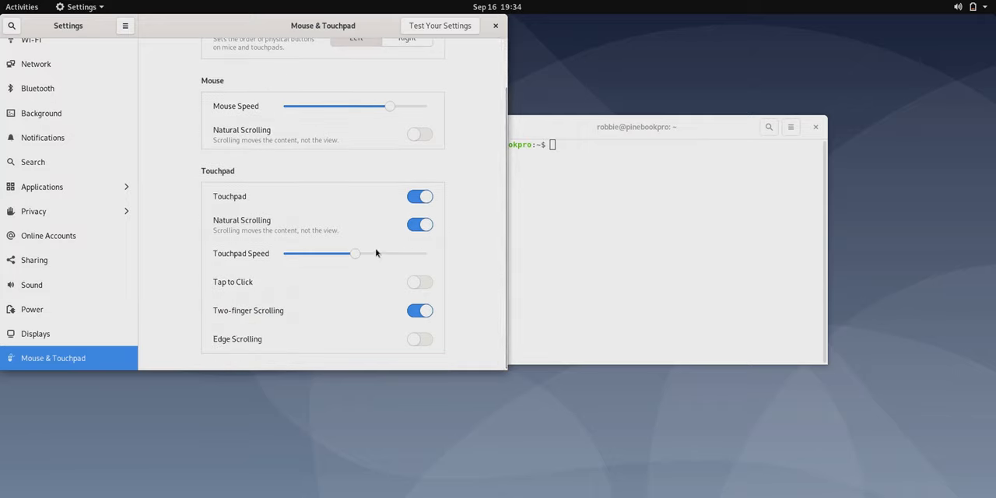
drag(355, 253, 382, 252)
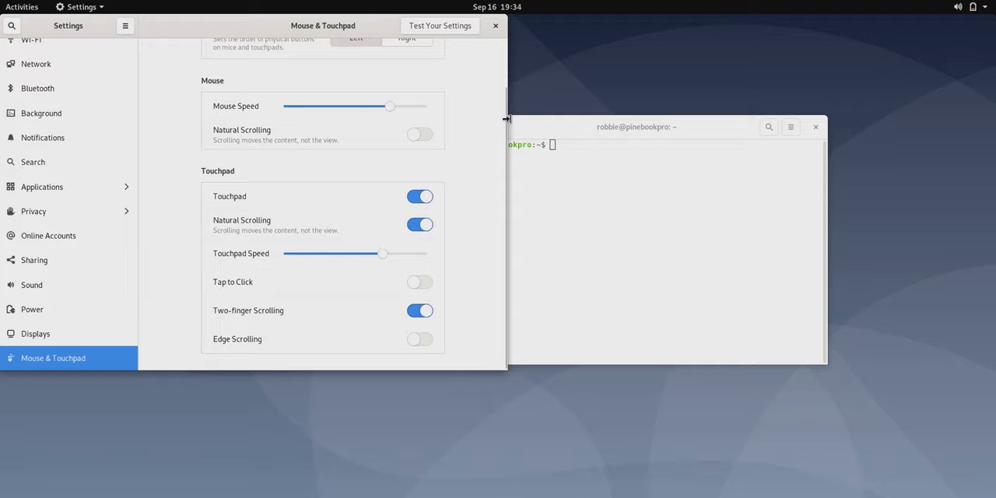
mouse_move(521, 44)
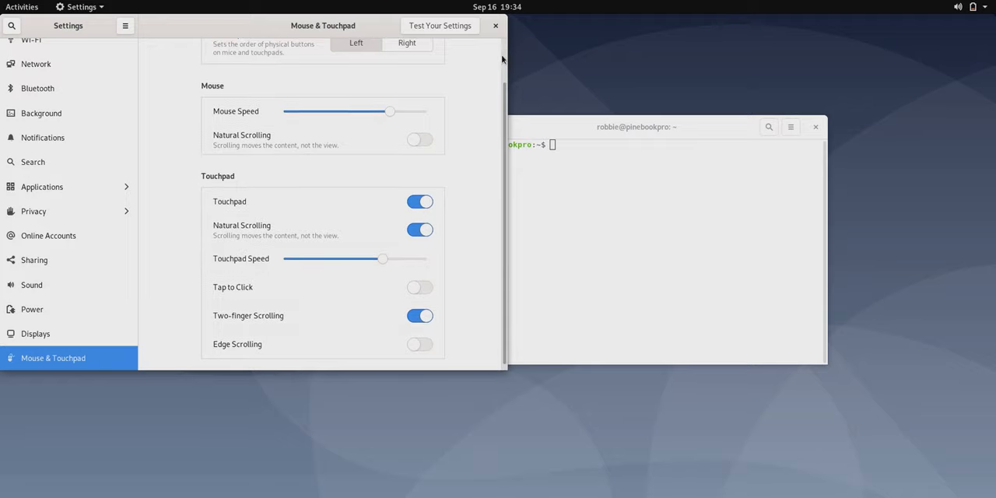
scroll(up, 3)
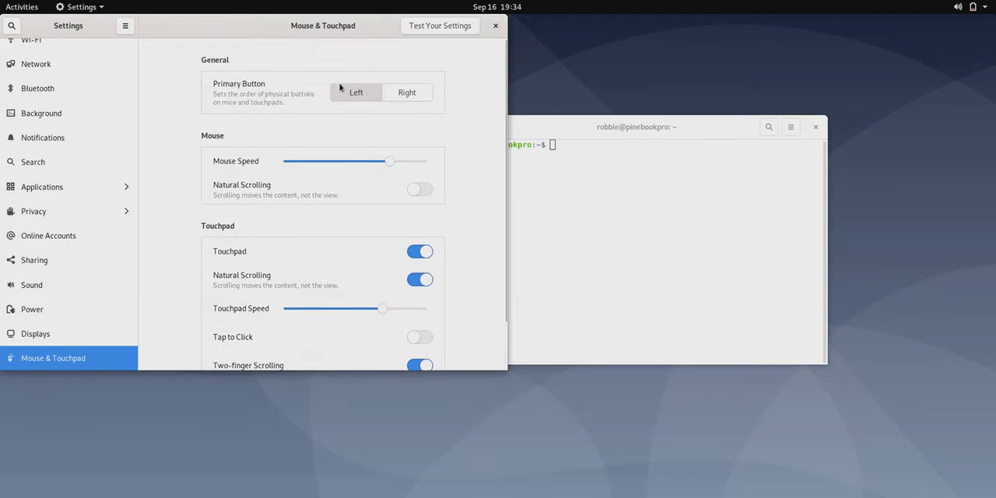
click(355, 91)
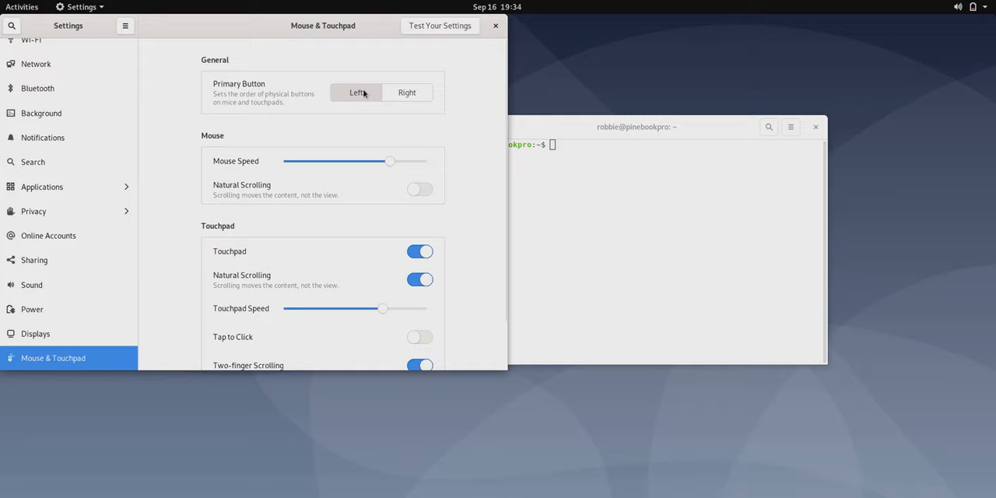
click(458, 127)
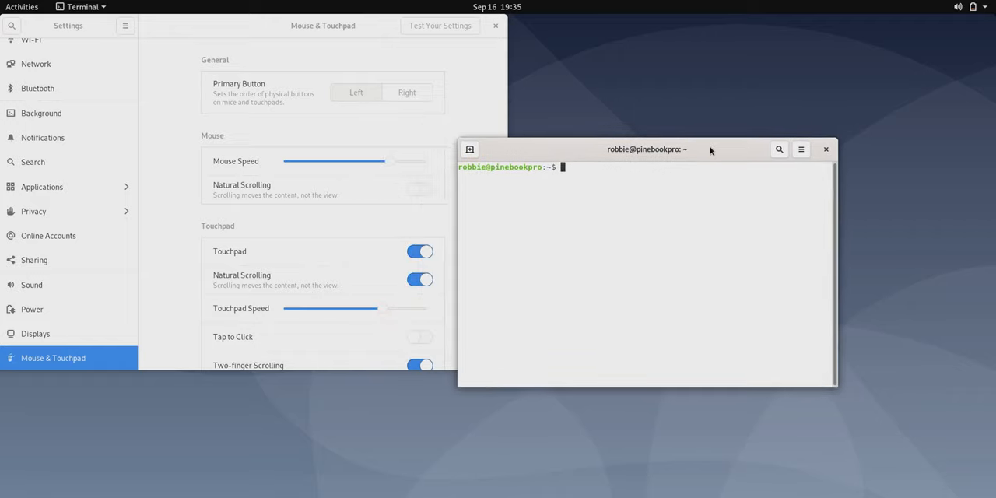
Show the grid of all installed applications from the Activities overview.
click(22, 6)
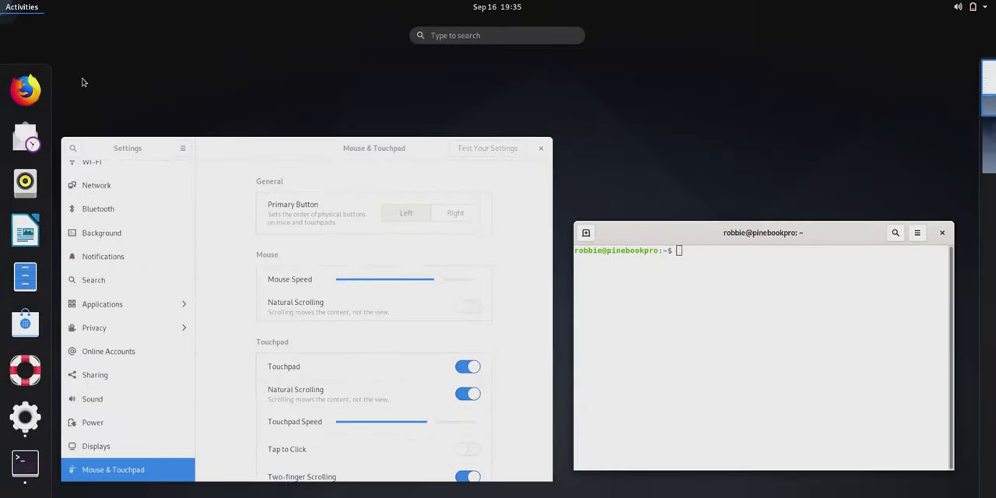
mouse_move(25, 324)
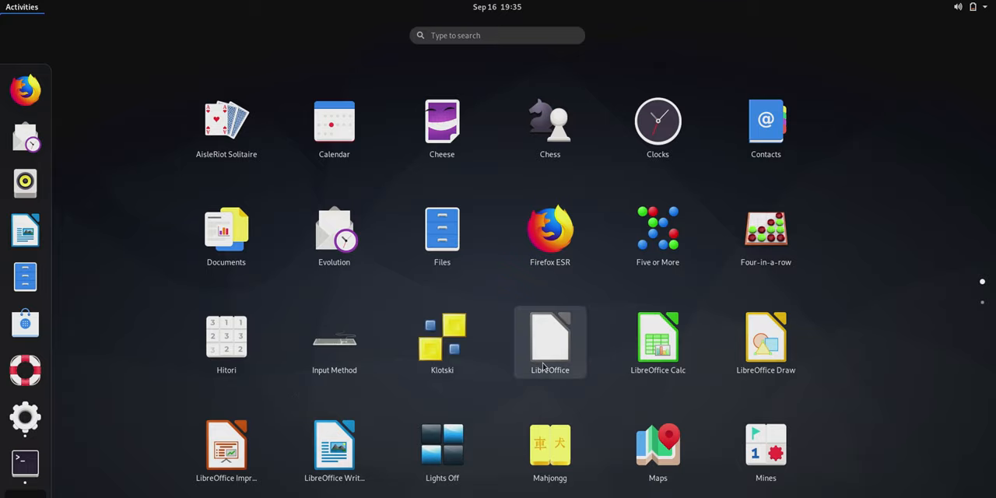
mouse_move(973, 265)
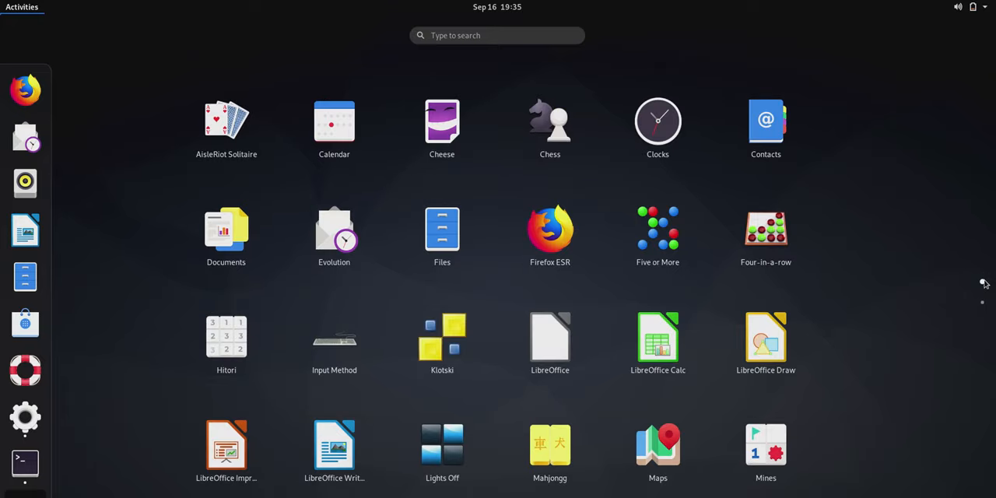
mouse_move(333, 127)
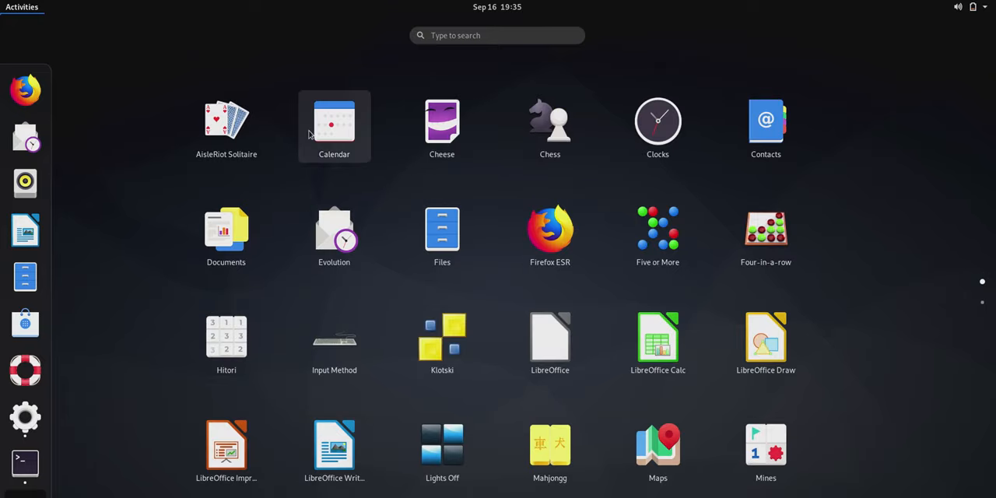
mouse_move(551, 124)
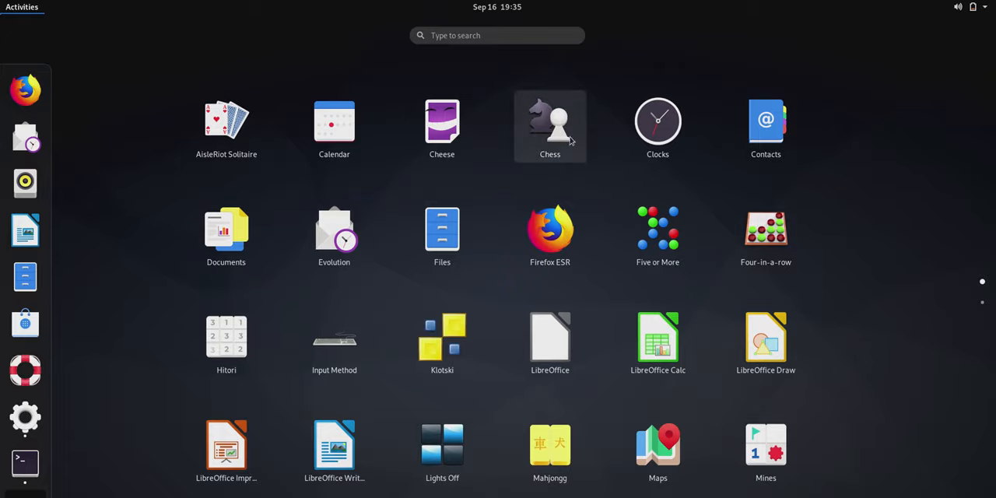
right_click(551, 233)
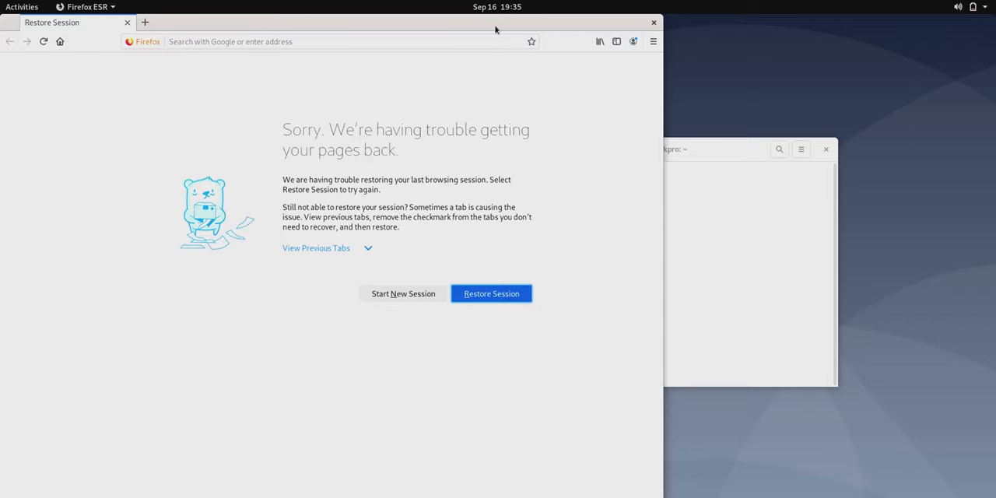
Launch Firefox ESR from the app grid, landing on its Restore Session page.
click(350, 40)
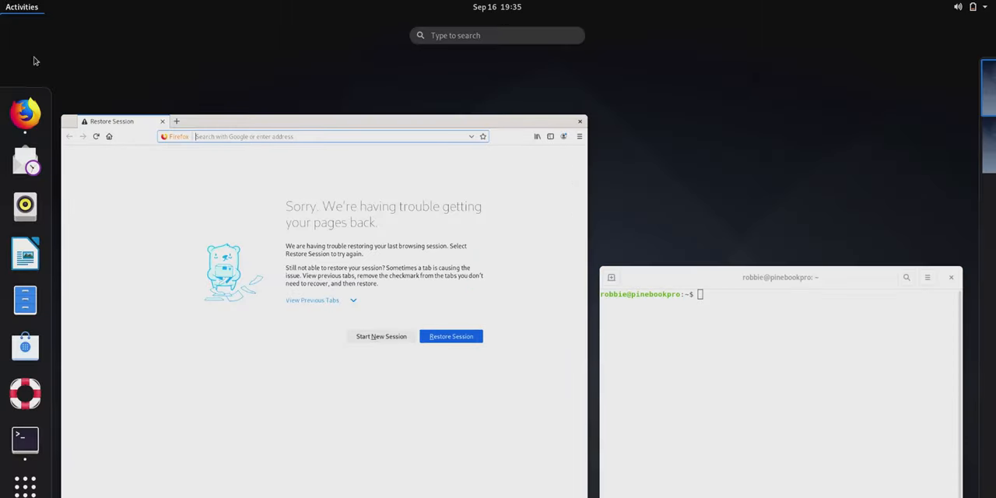
mouse_move(25, 252)
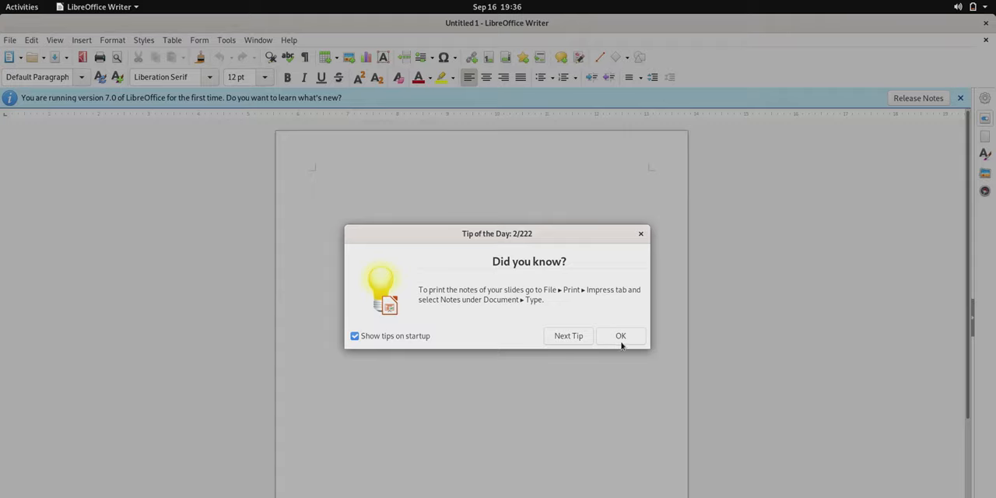
Dismiss Writer's Tip of the Day and close the Writer window.
click(620, 336)
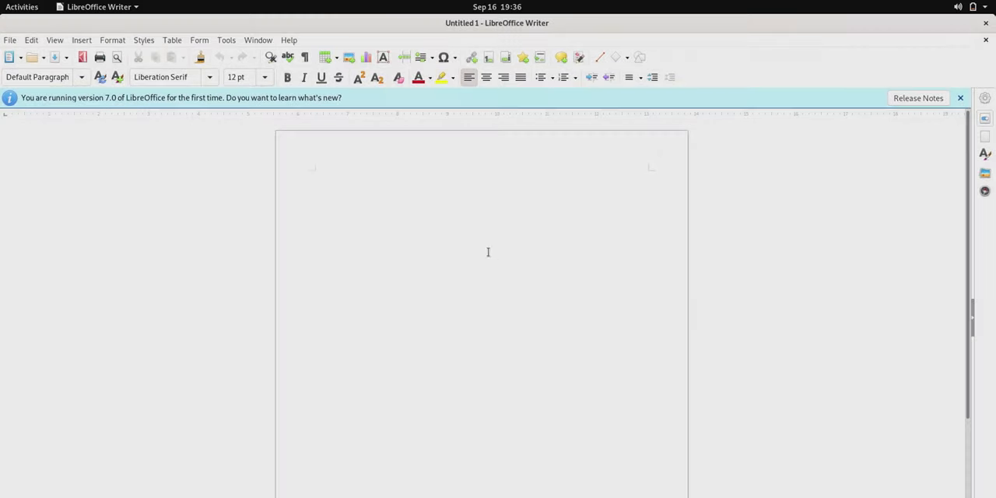
click(315, 174)
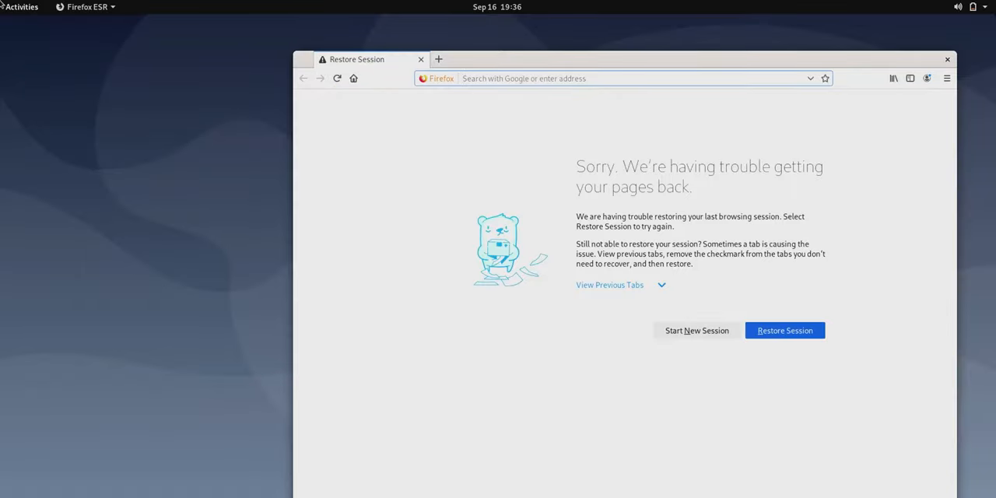
Search 'syn', open Synaptic Package Manager in Software and start its installation.
click(22, 6)
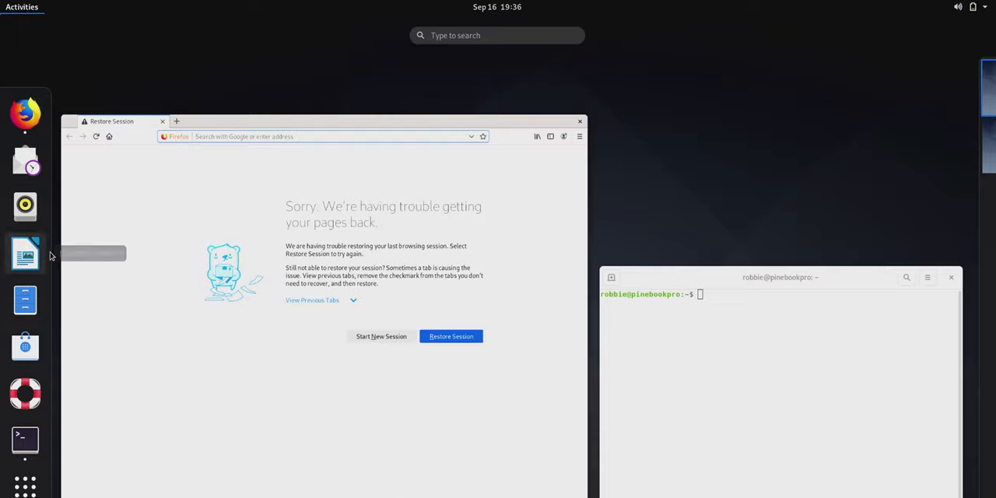
text(synap)
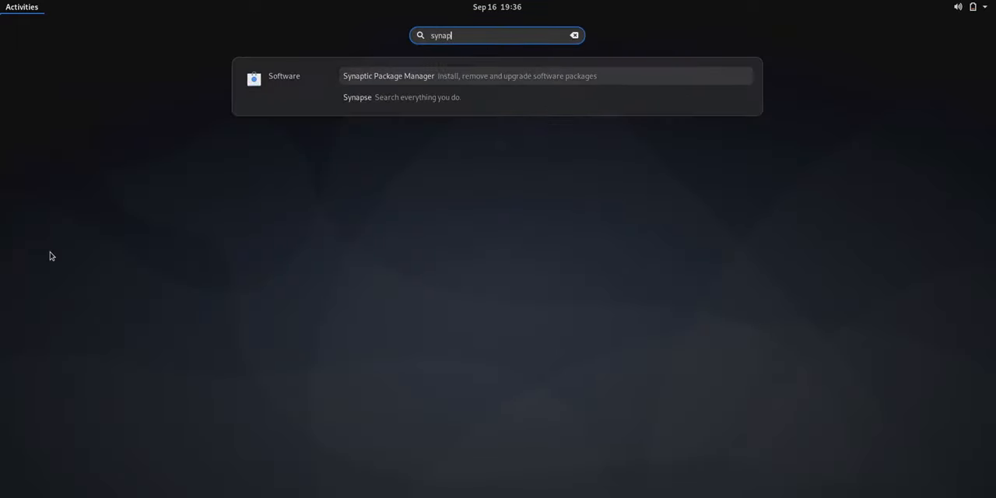
click(389, 75)
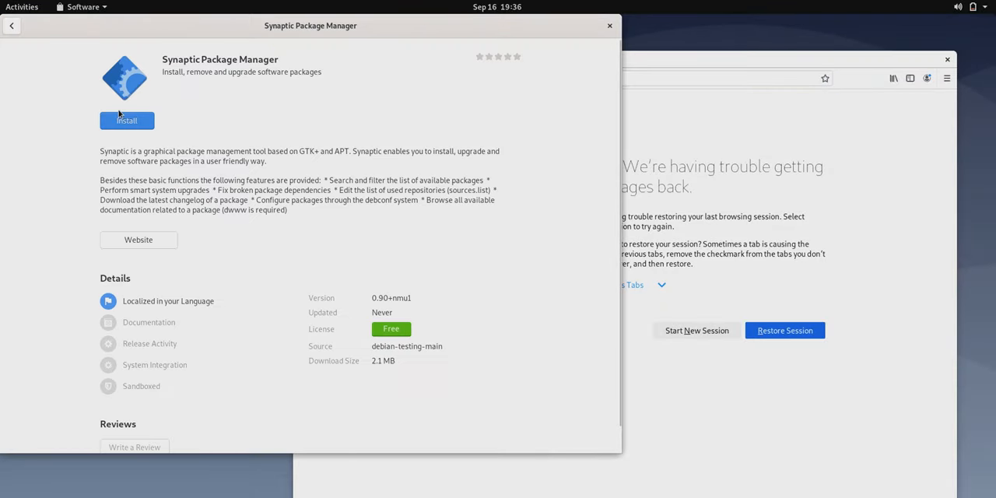
click(126, 121)
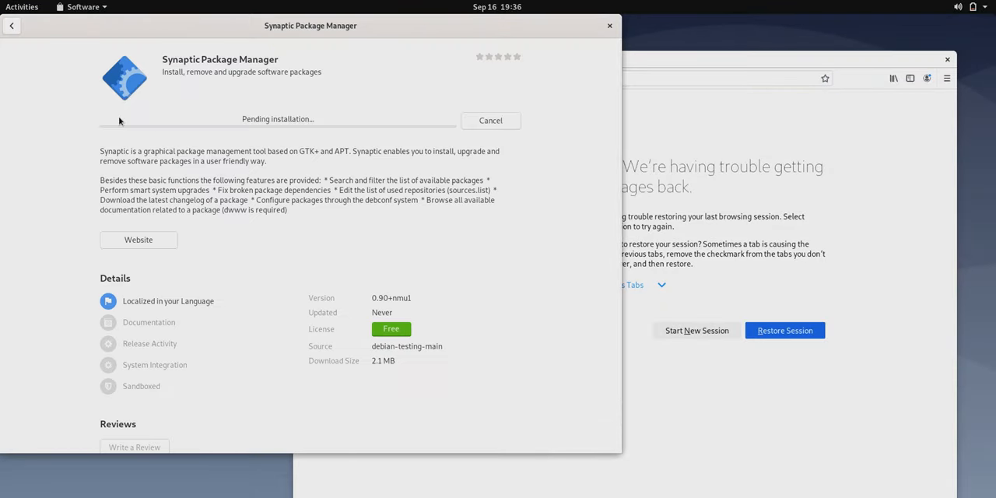